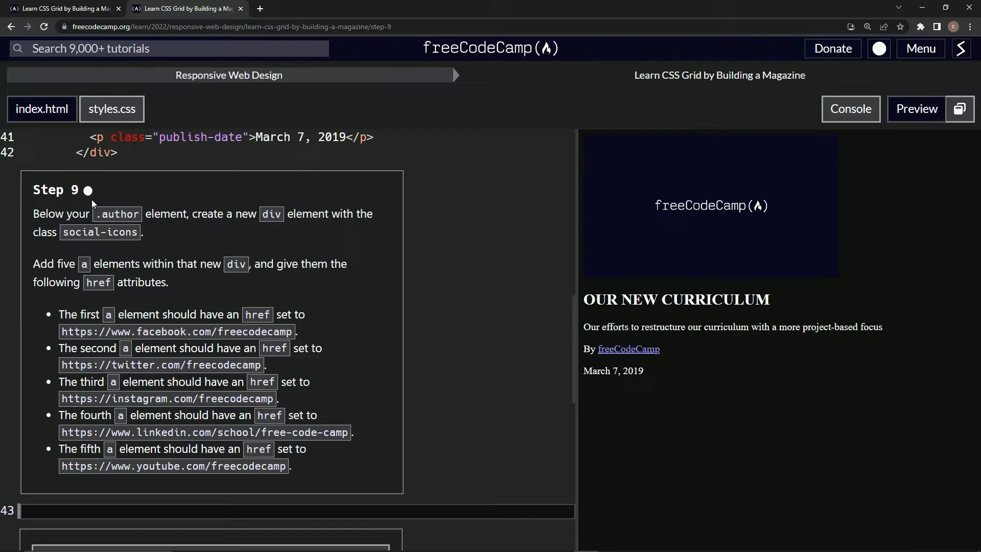
{"action": "mouse_move", "coordinate": [141, 227]}
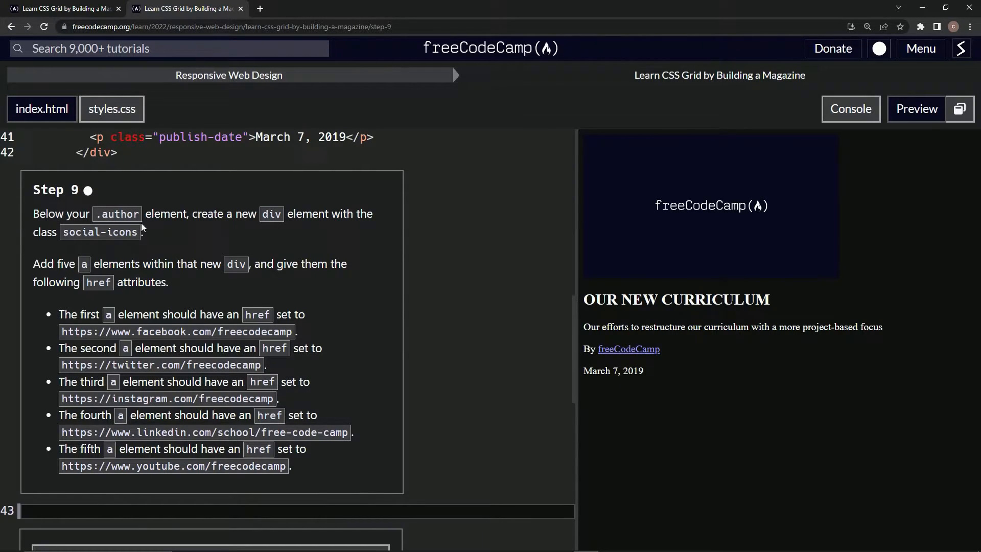
{"action": "mouse_move", "coordinate": [366, 229]}
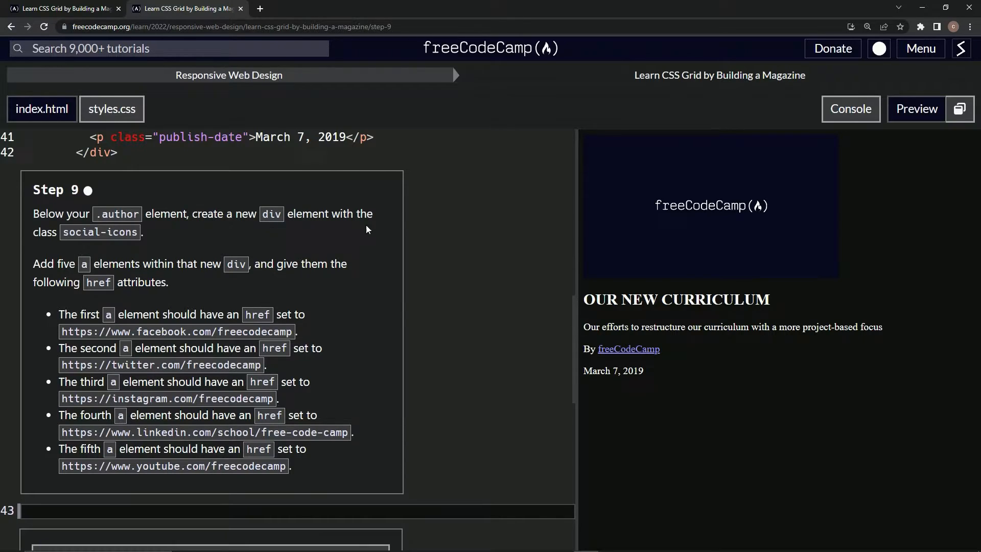
{"action": "mouse_move", "coordinate": [148, 243]}
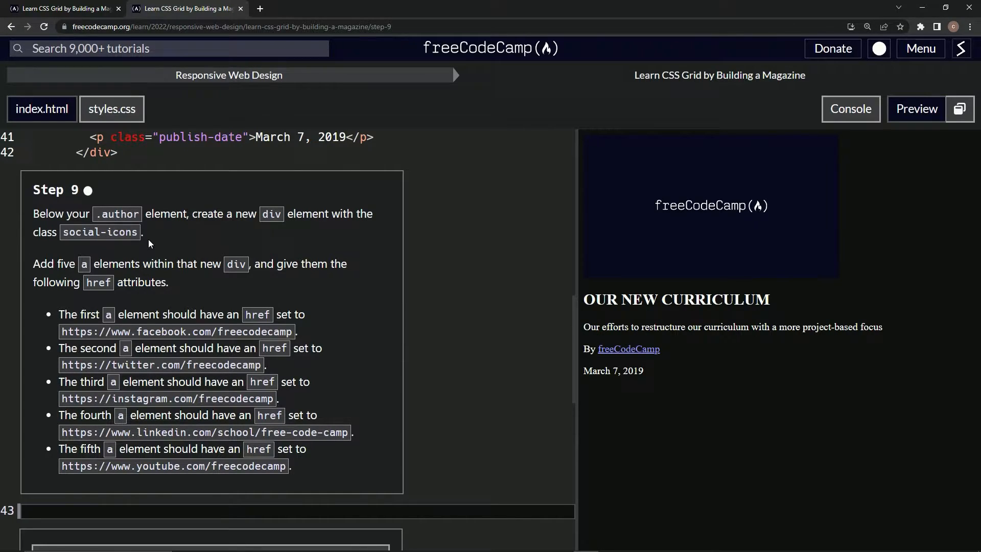
{"action": "mouse_move", "coordinate": [134, 272]}
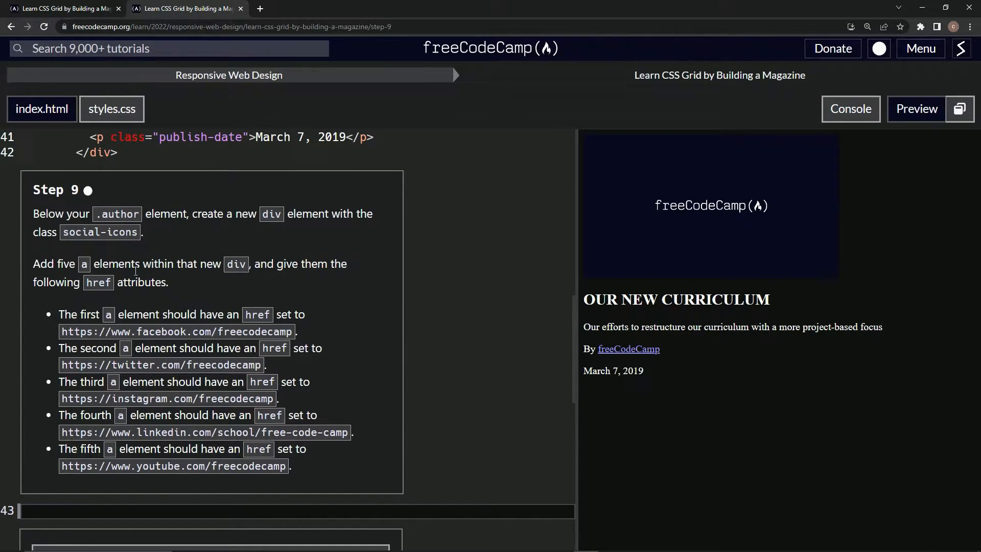
{"action": "mouse_move", "coordinate": [338, 283]}
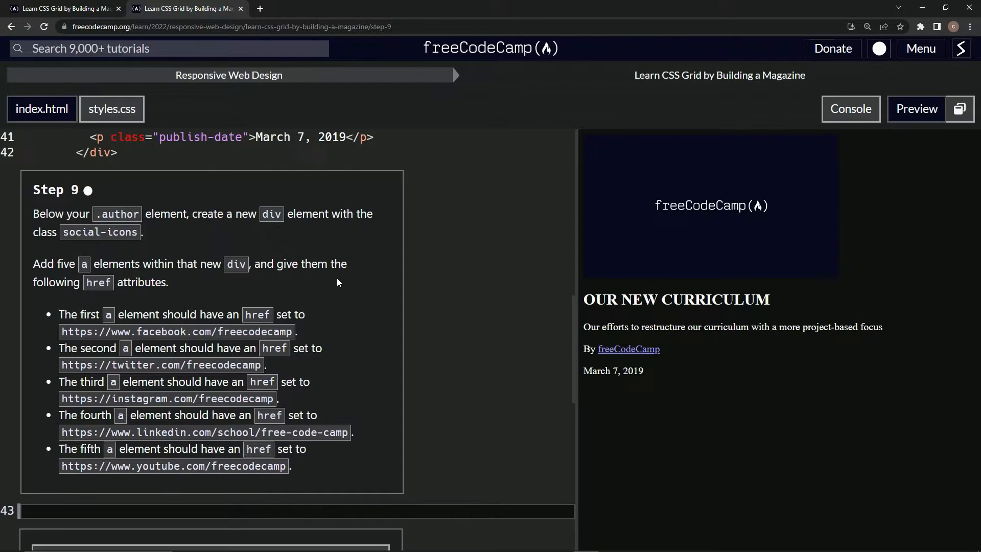
{"action": "mouse_move", "coordinate": [156, 298]}
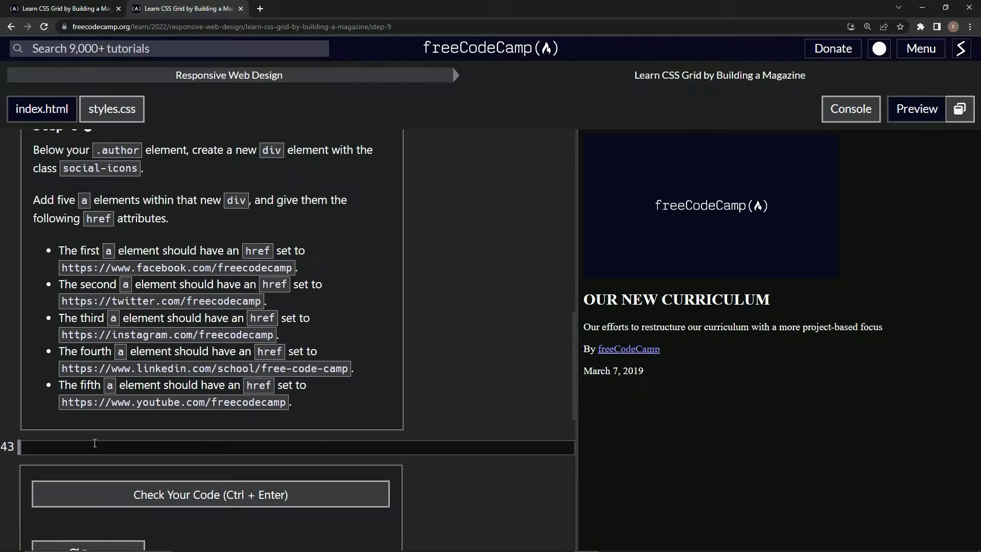
Write <div class='social-icons'> with an empty <a> element started inside it
{"action": "type", "text": "<div></div>"}
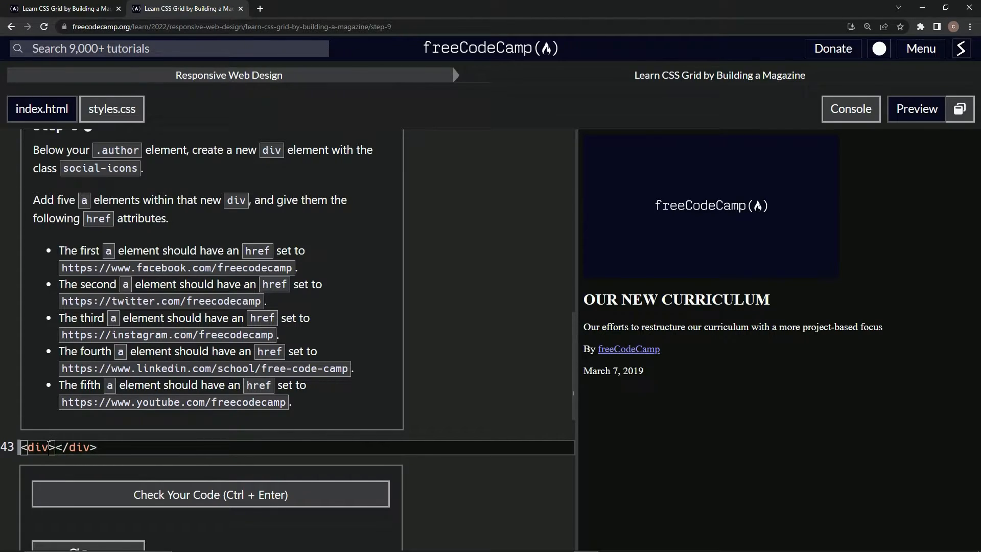
{"action": "type", "text": "class="}
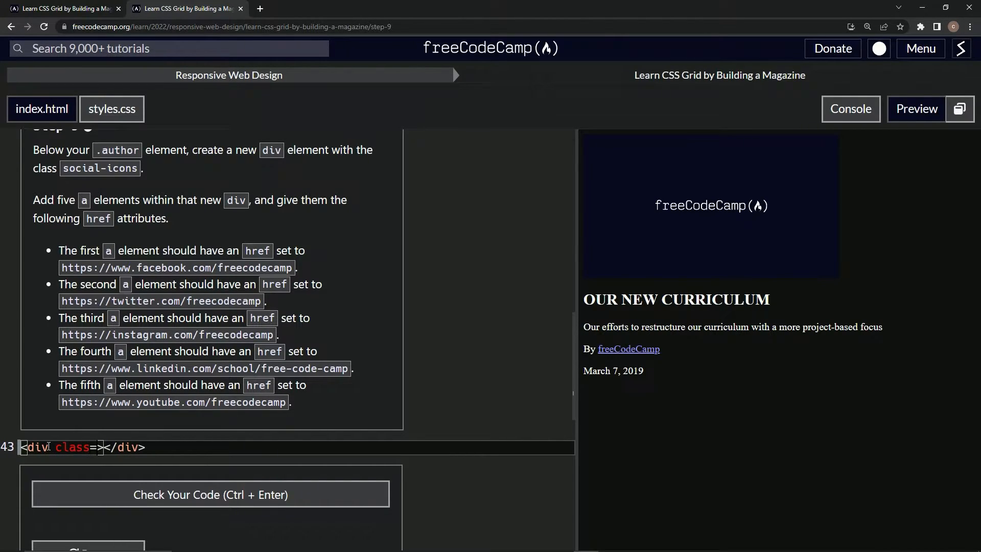
{"action": "type", "text": "'social'"}
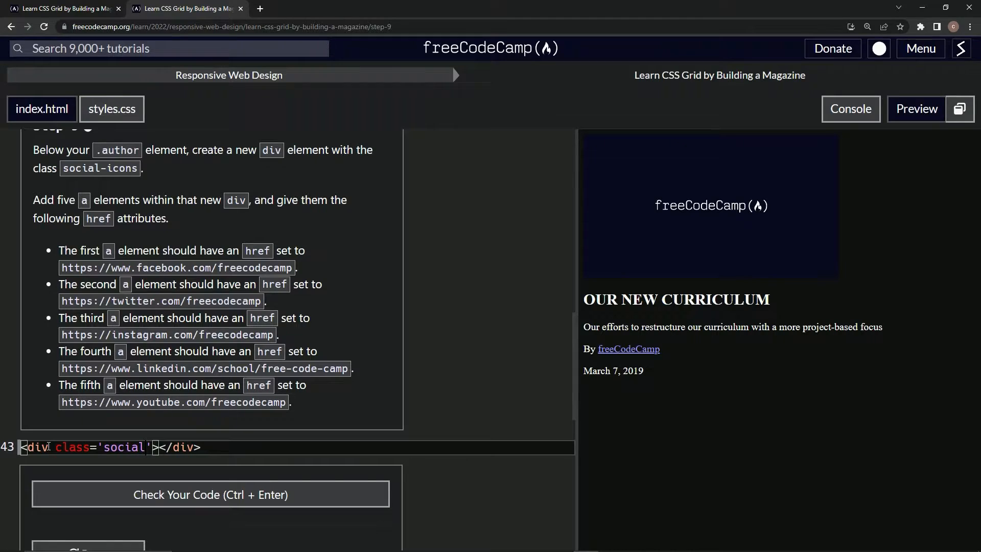
{"action": "type", "text": "-"}
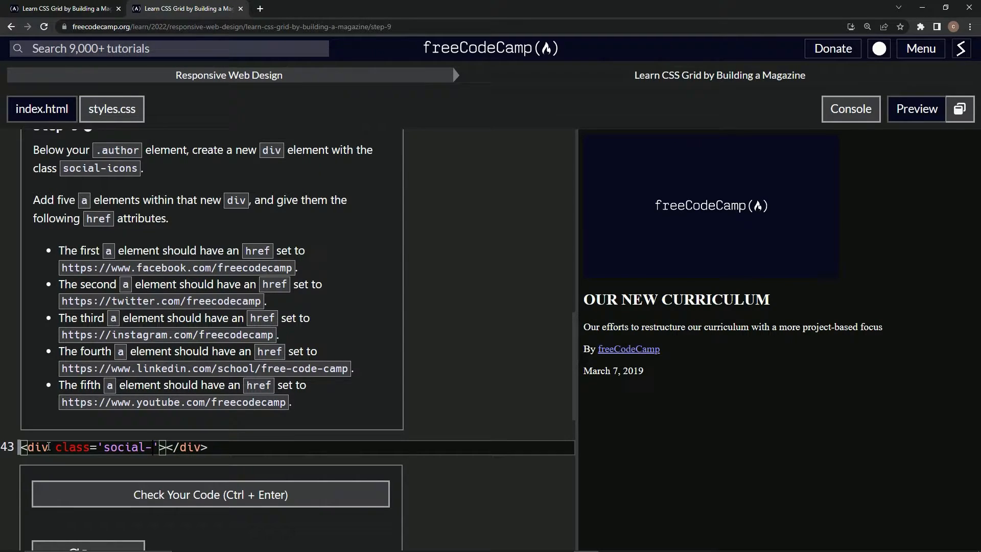
{"action": "type", "text": "icons"}
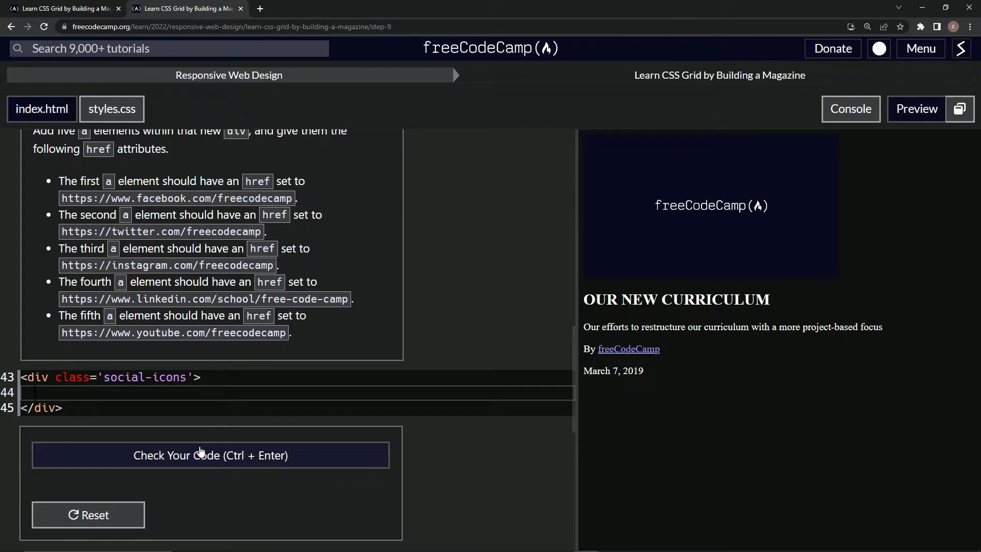
{"action": "type", "text": "<a></a>"}
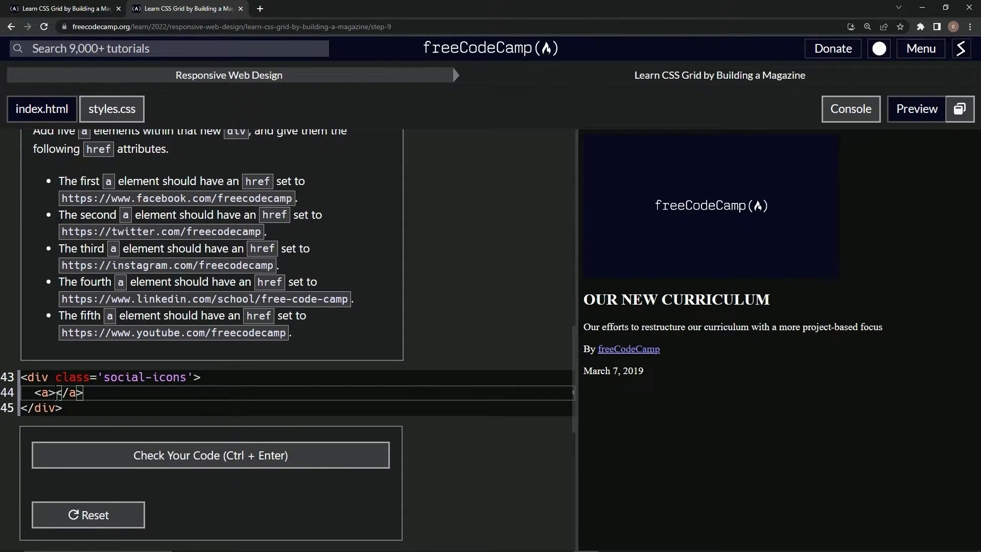
{"action": "double_click", "coordinate": [69, 393]}
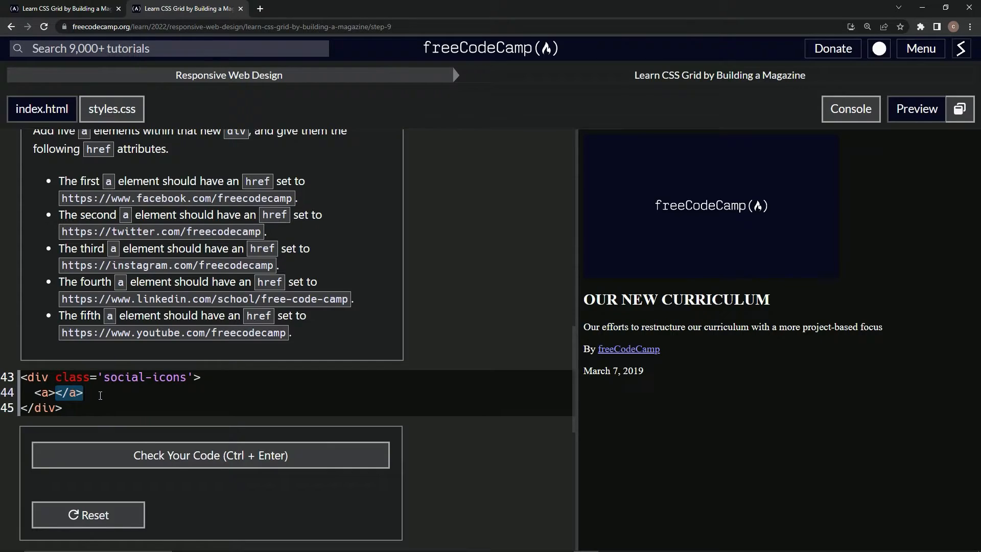
{"action": "left_click", "coordinate": [58, 392]}
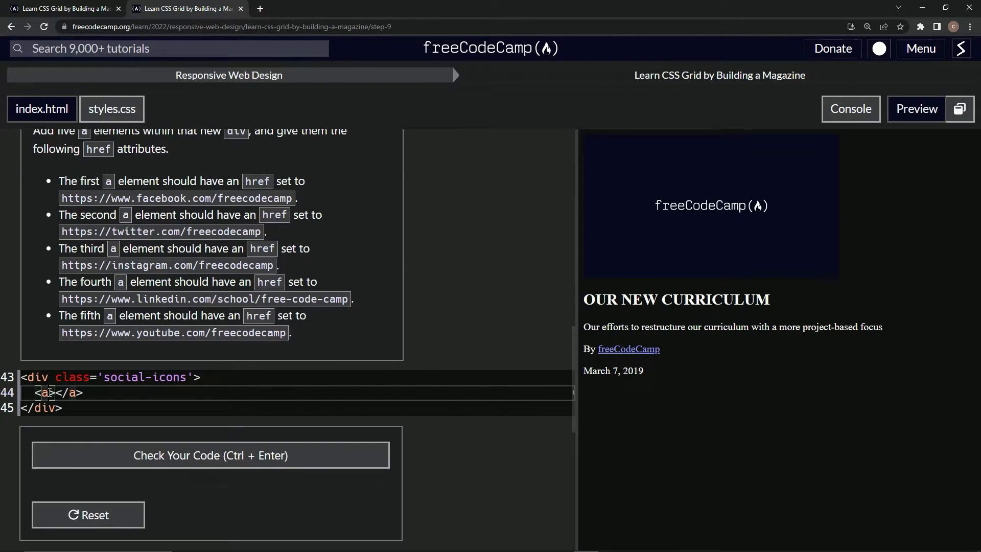
{"action": "type", "text": "href"}
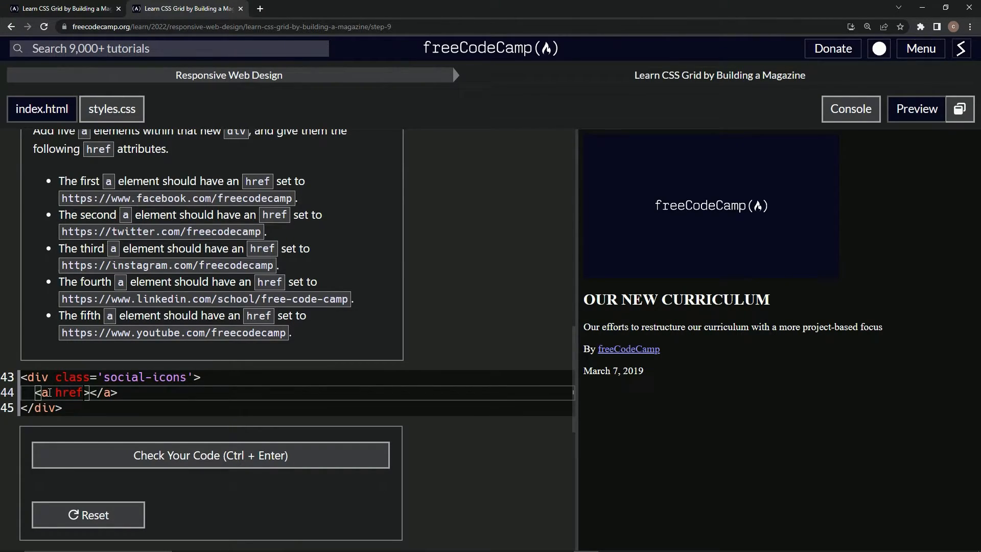
{"action": "type", "text": "=''"}
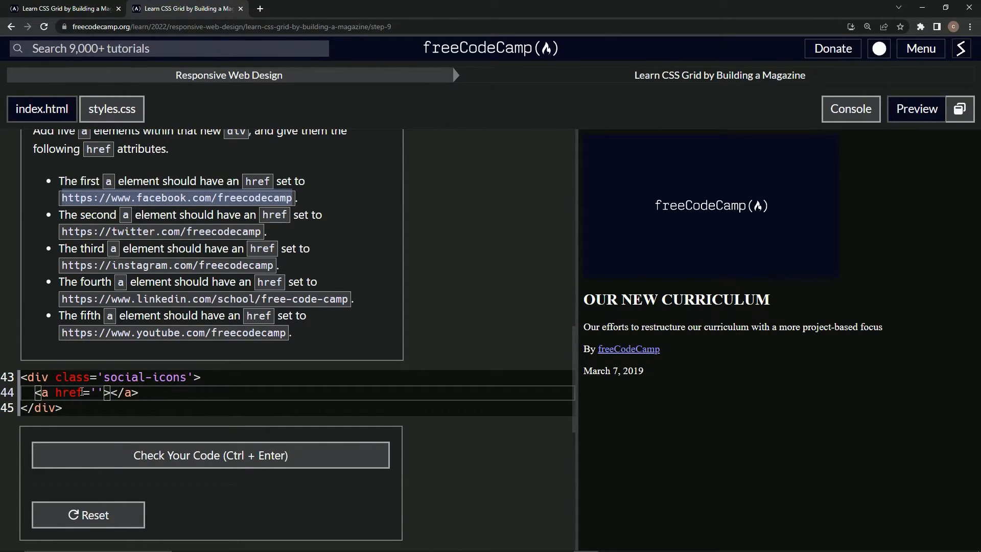
{"action": "type", "text": "https://www.facebook.com/freecodecamp"}
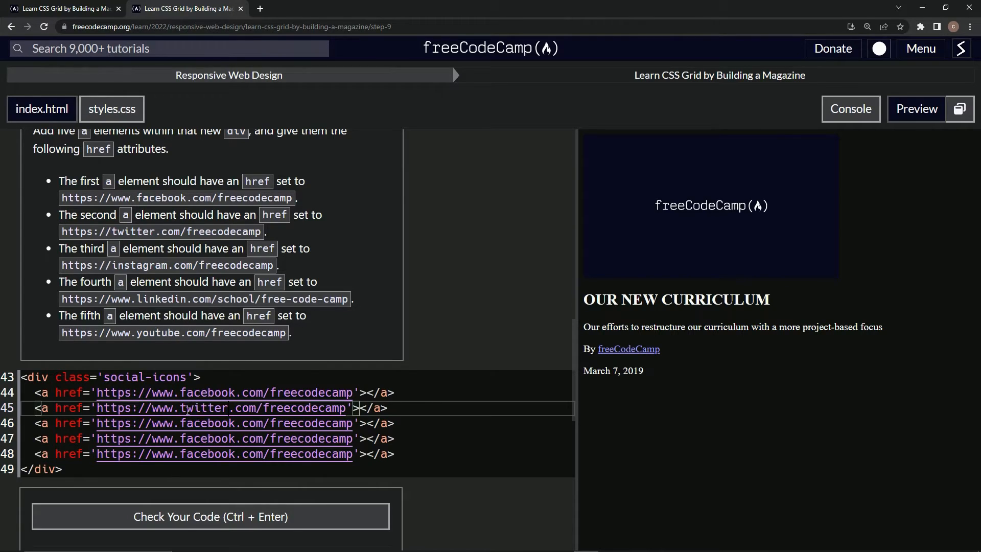
Edit the duplicated links to the Twitter, Instagram, LinkedIn school/free-code-camp and YouTube URLs
{"action": "type", "text": "w"}
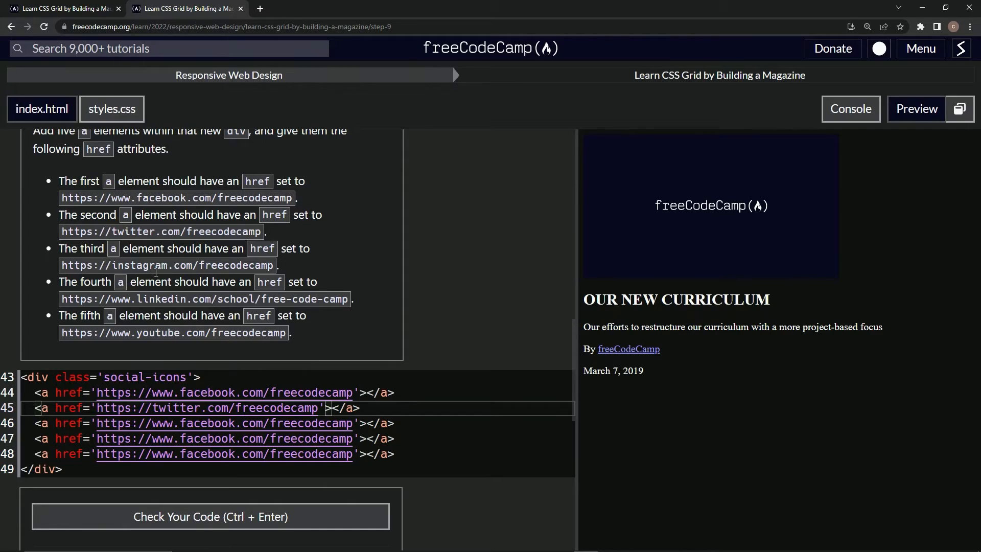
{"action": "double_click", "coordinate": [139, 265]}
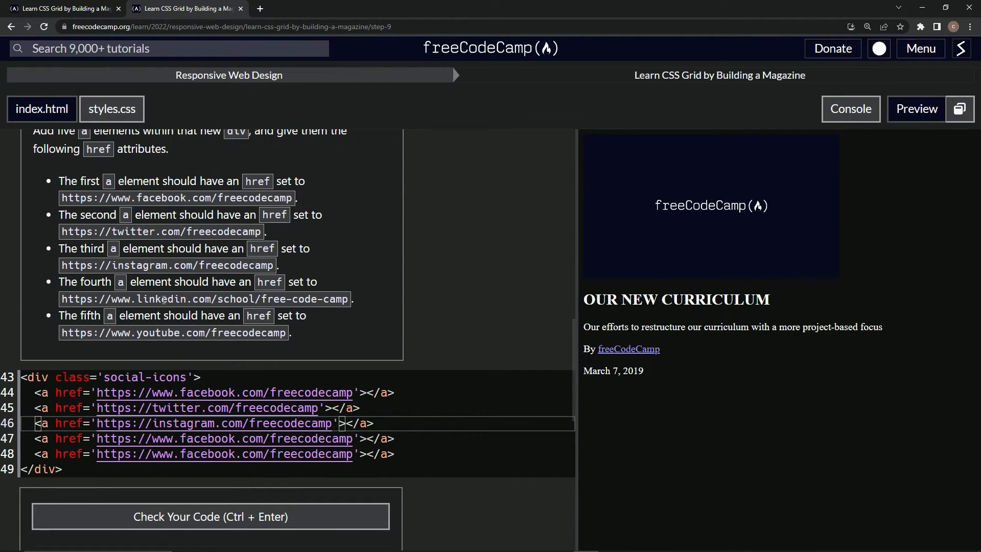
{"action": "double_click", "coordinate": [164, 298]}
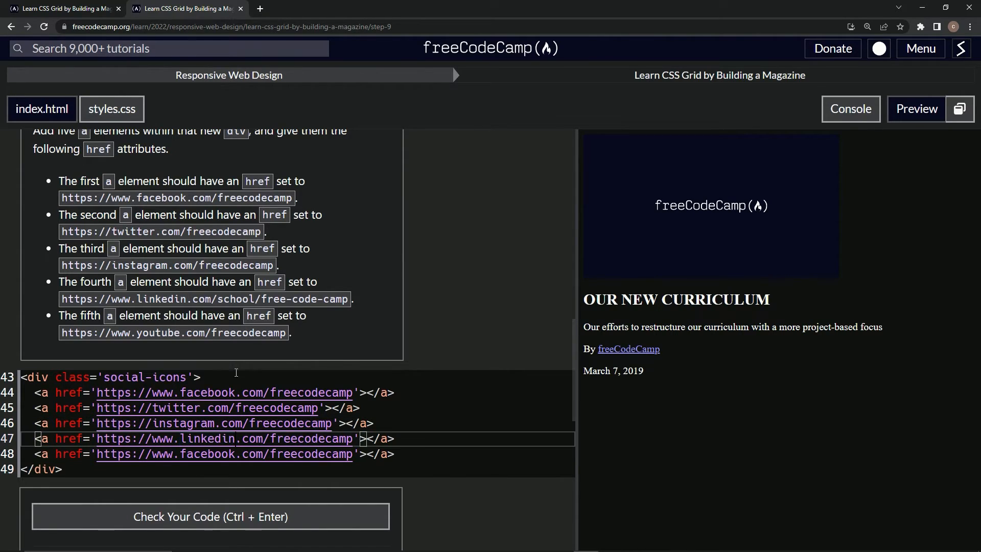
{"action": "left_click_drag", "start_coordinate": [214, 298], "coordinate": [300, 298]}
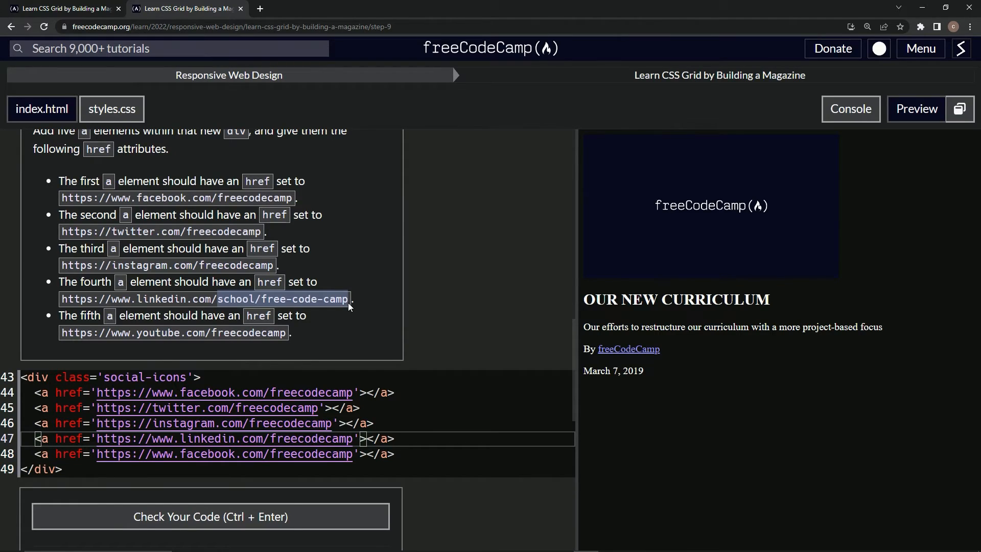
{"action": "double_click", "coordinate": [310, 438]}
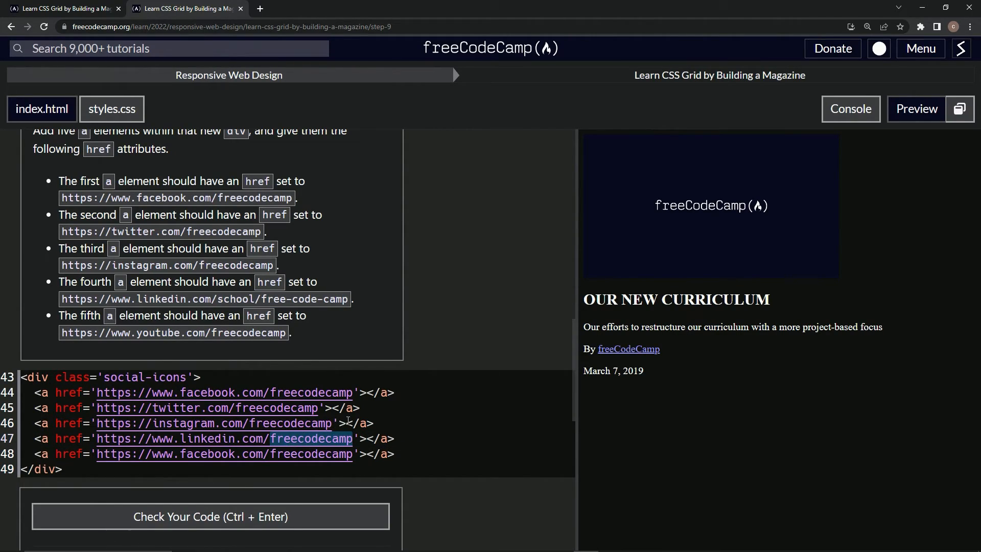
{"action": "type", "text": "school/free-code-camp"}
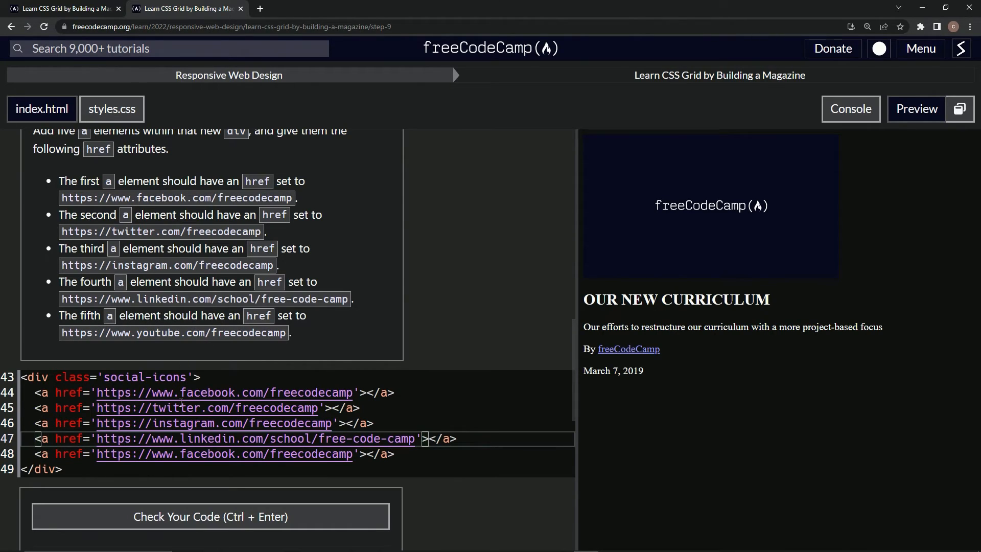
{"action": "double_click", "coordinate": [157, 332]}
{"action": "type", "text": "youtub"}
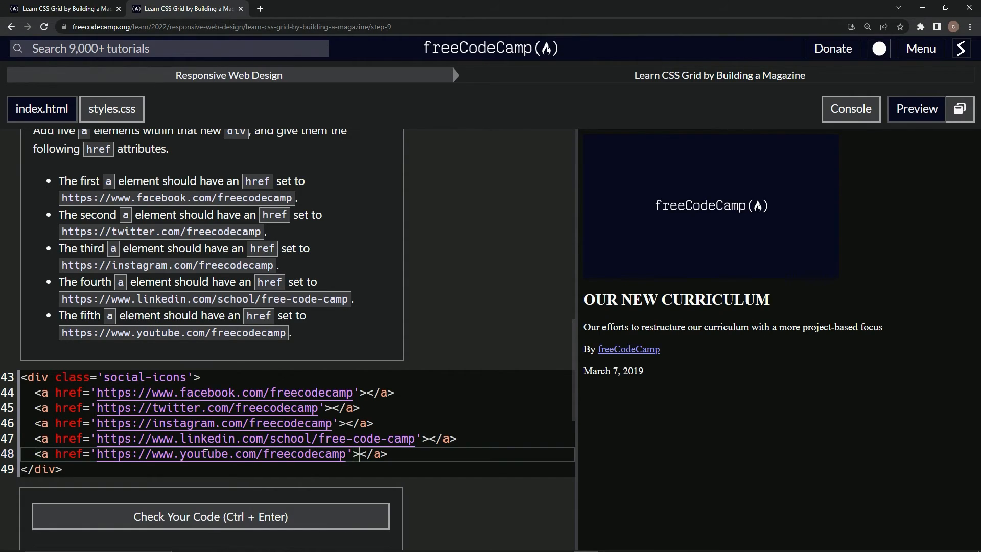
{"action": "mouse_move", "coordinate": [235, 484]}
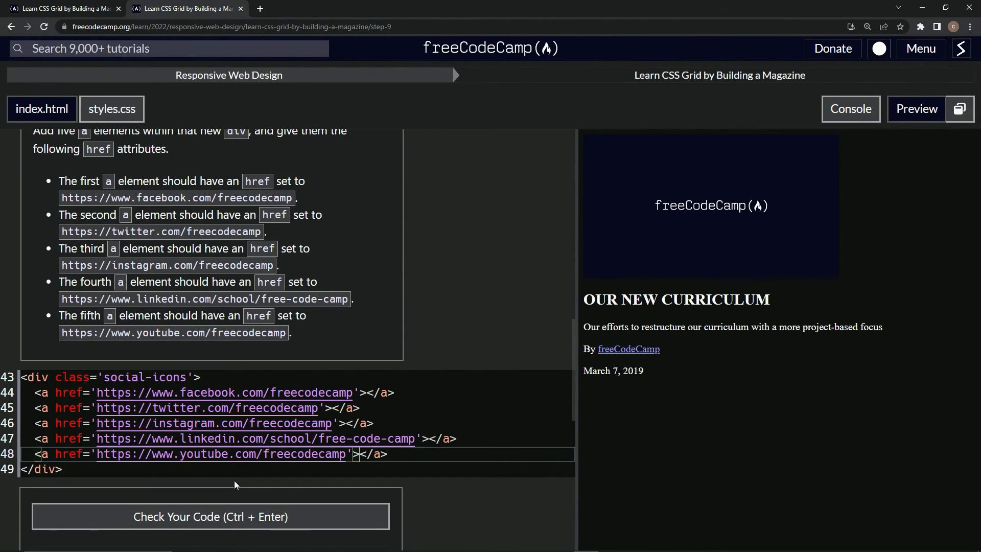
Run the Step 9 check, then submit the passing code and continue to Step 10
{"action": "left_click", "coordinate": [210, 516]}
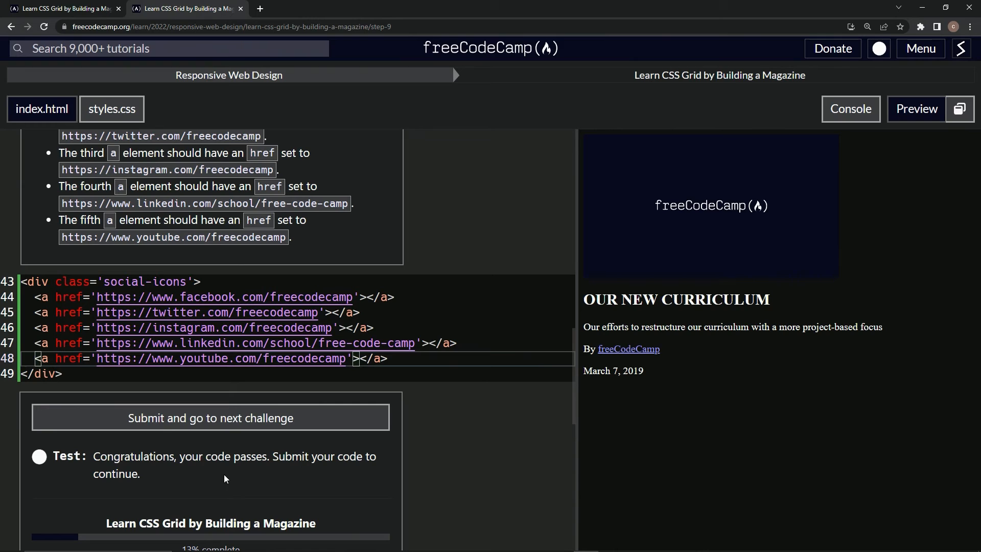
{"action": "left_click", "coordinate": [211, 418]}
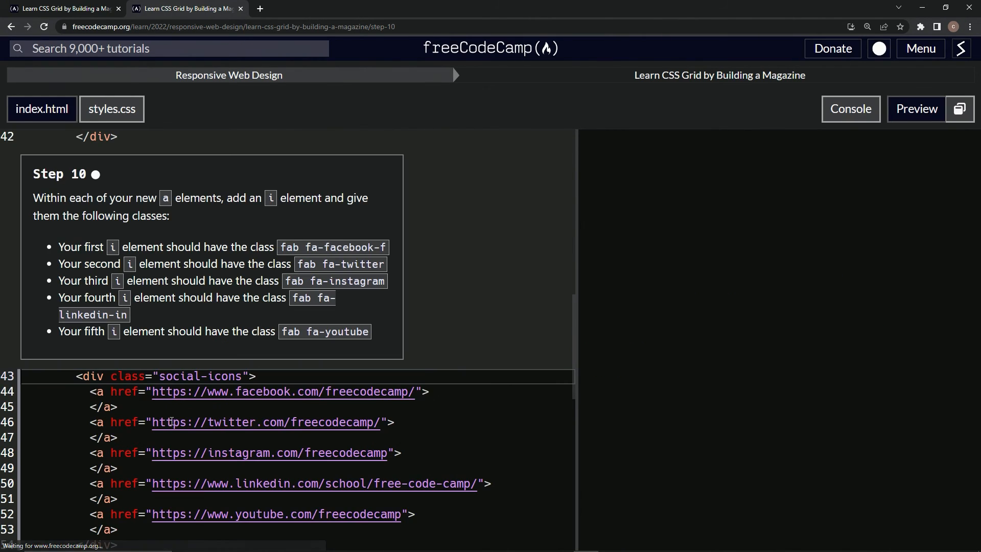